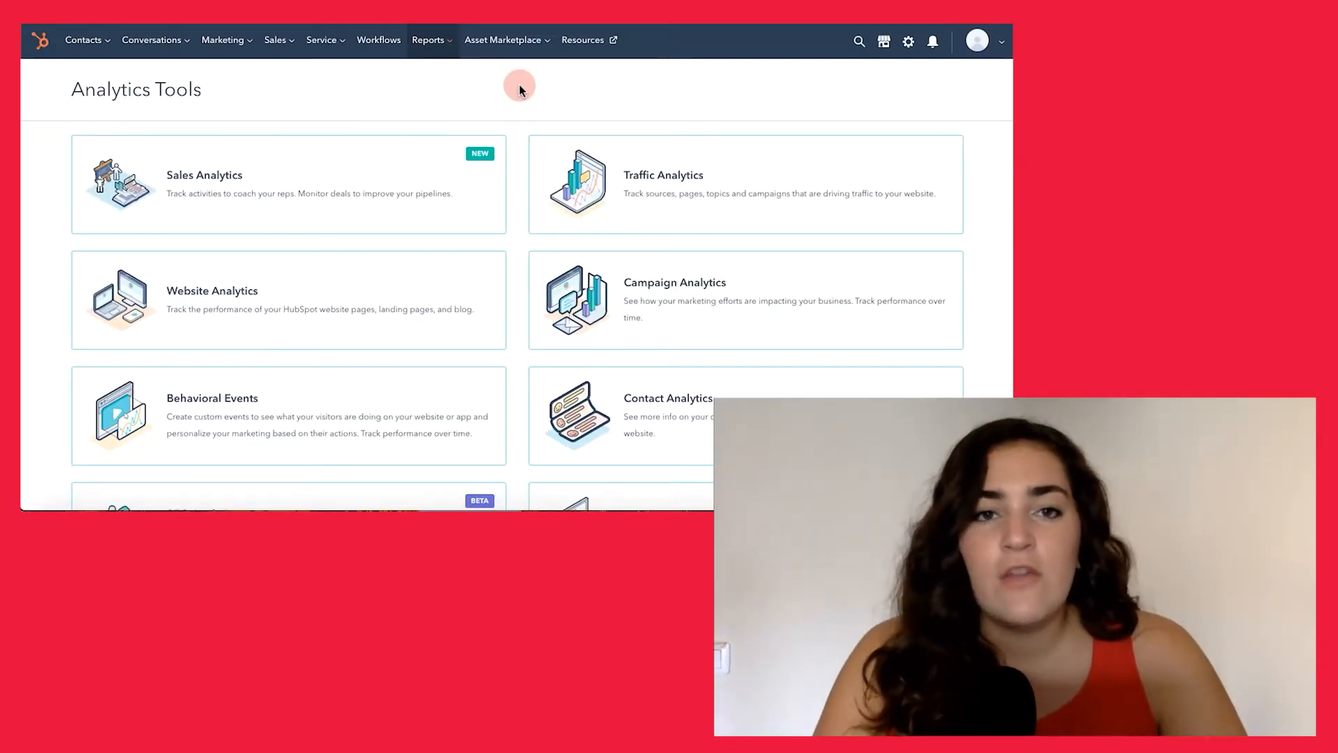
Open the Traffic Analytics report, landing on Sources with the 30-day daily Sessions chart
click(429, 41)
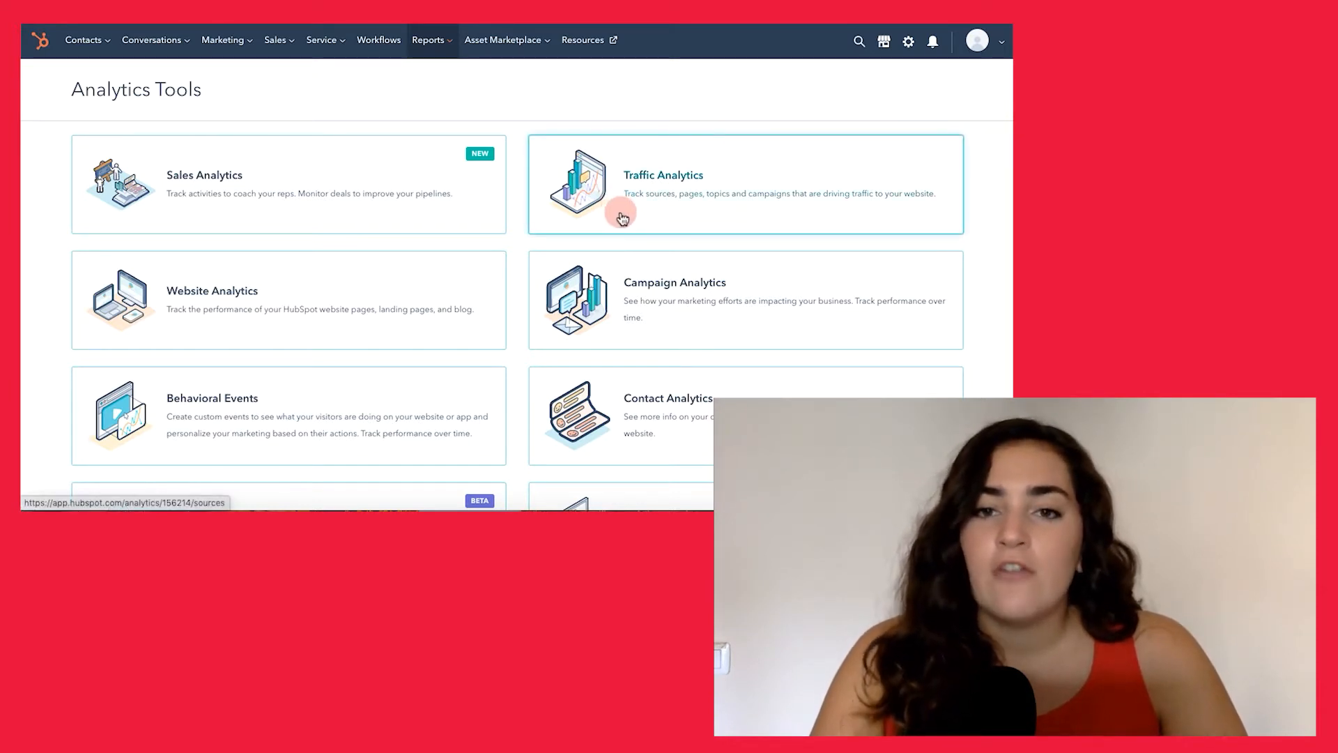
click(664, 175)
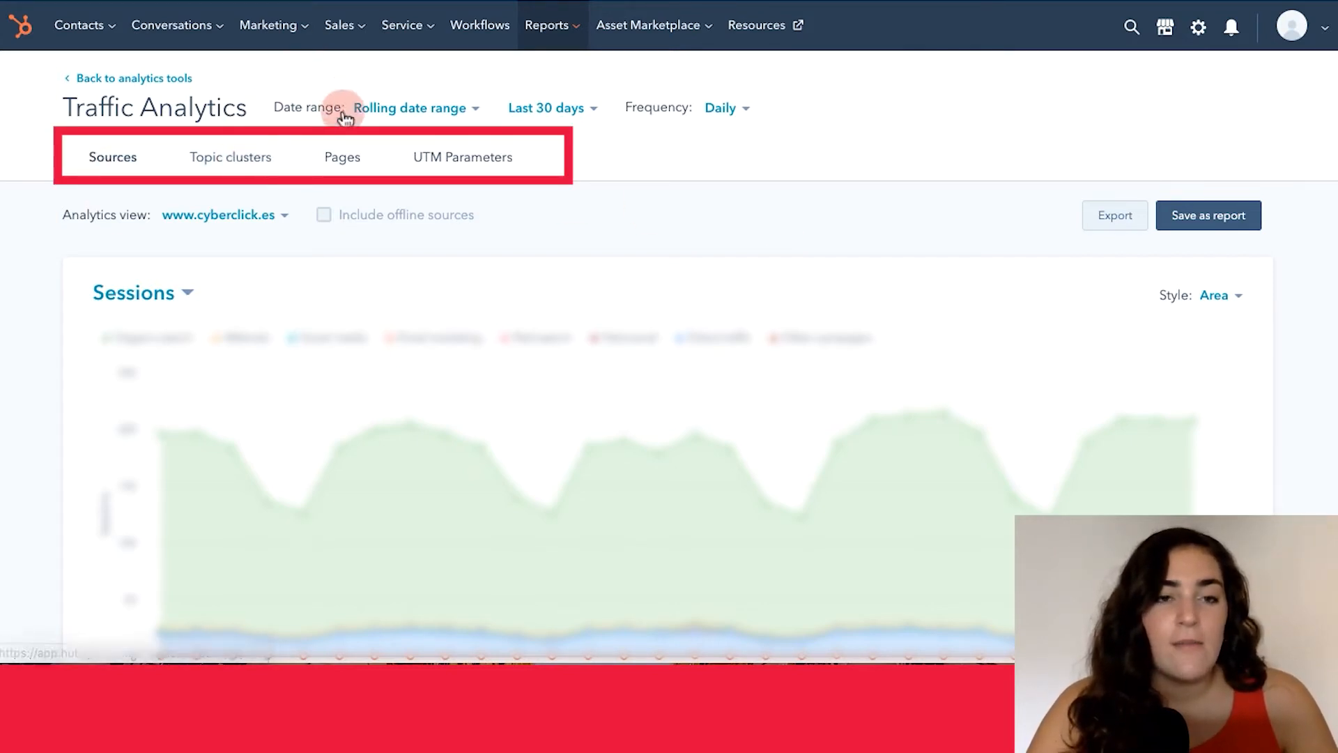
mouse_move(483, 160)
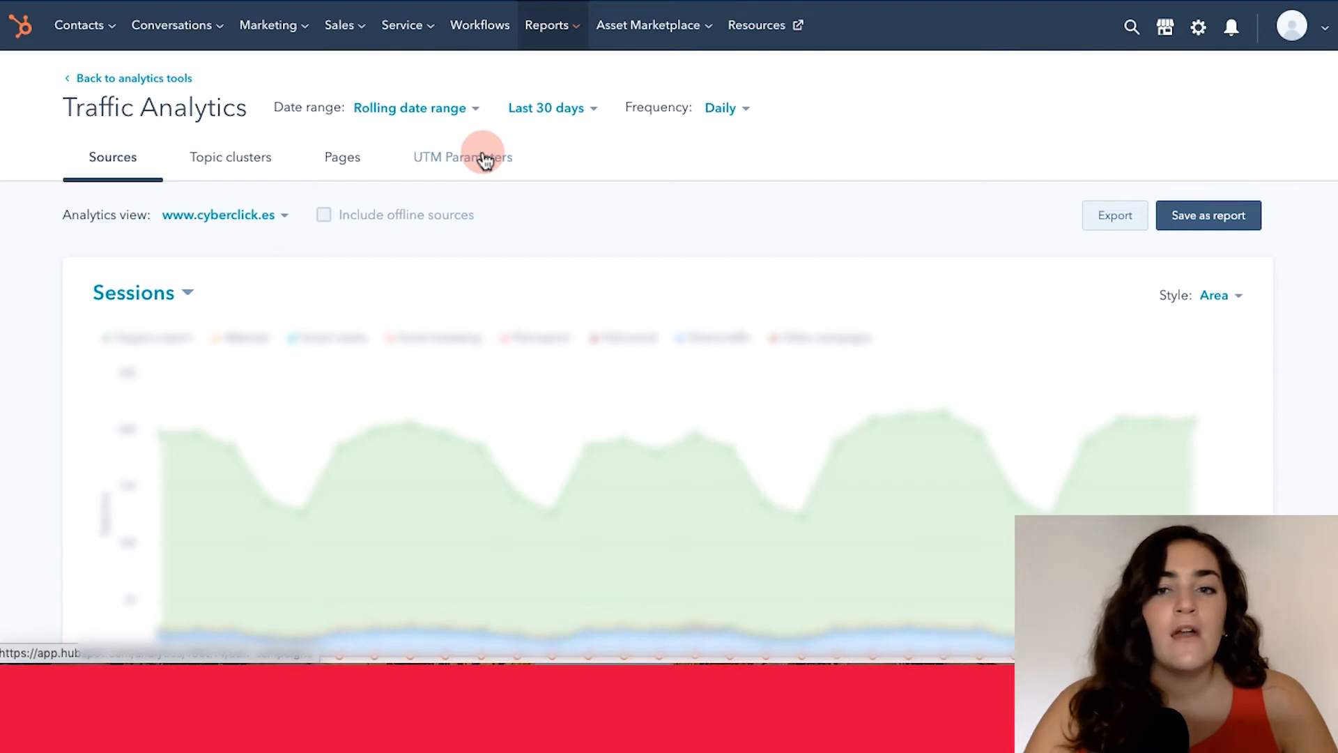
scroll(down, 3)
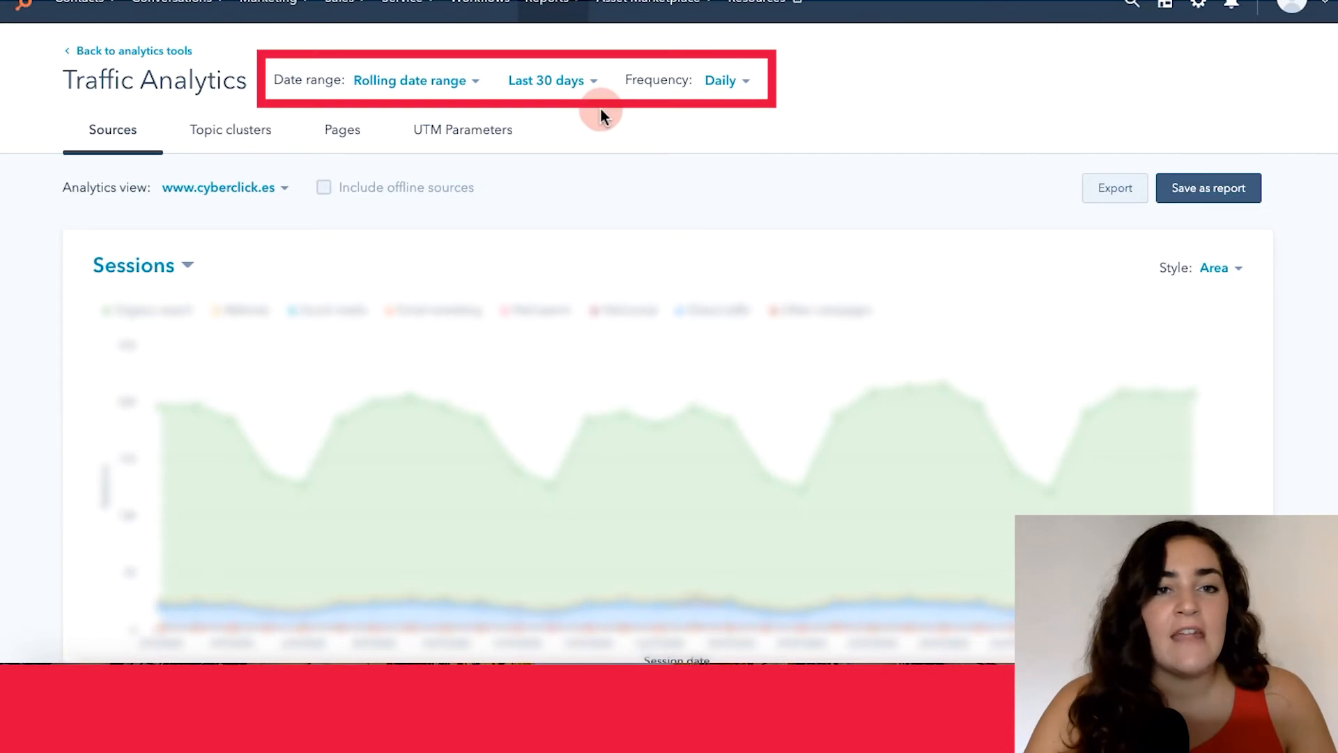
mouse_move(435, 60)
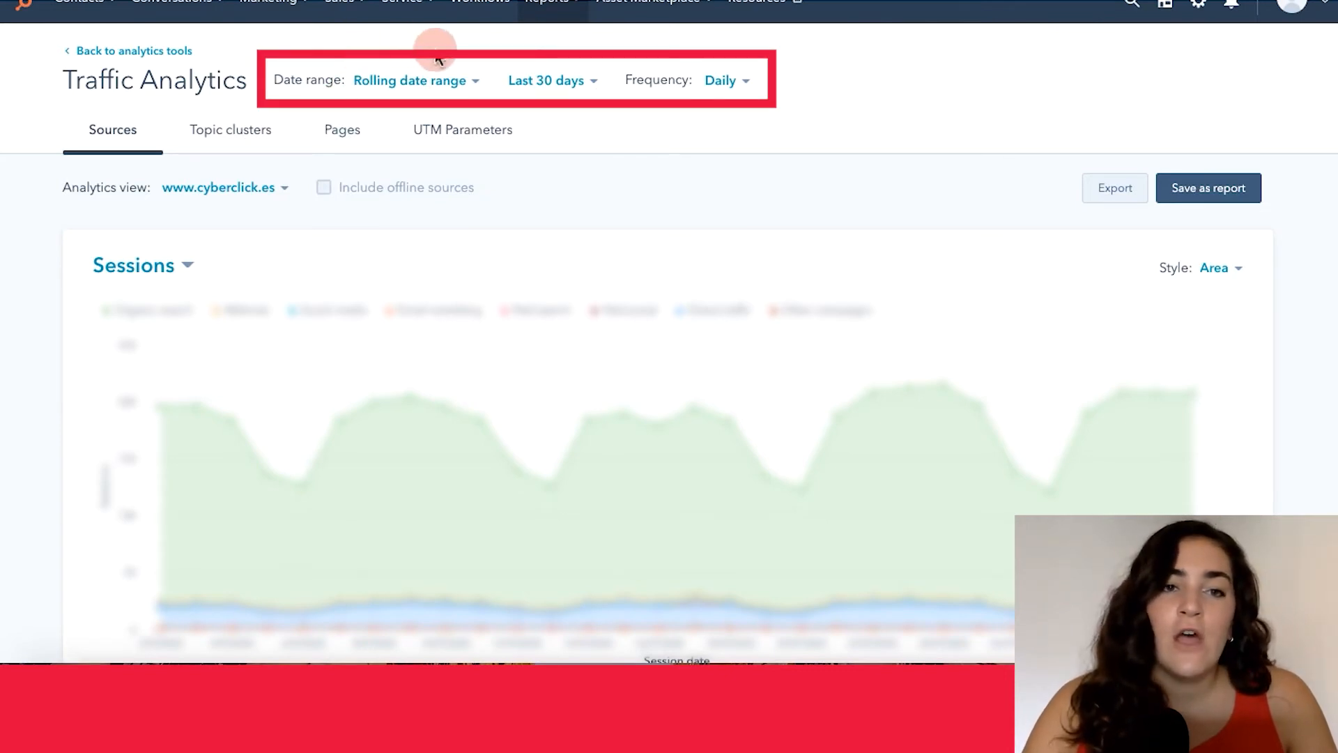
mouse_move(490, 74)
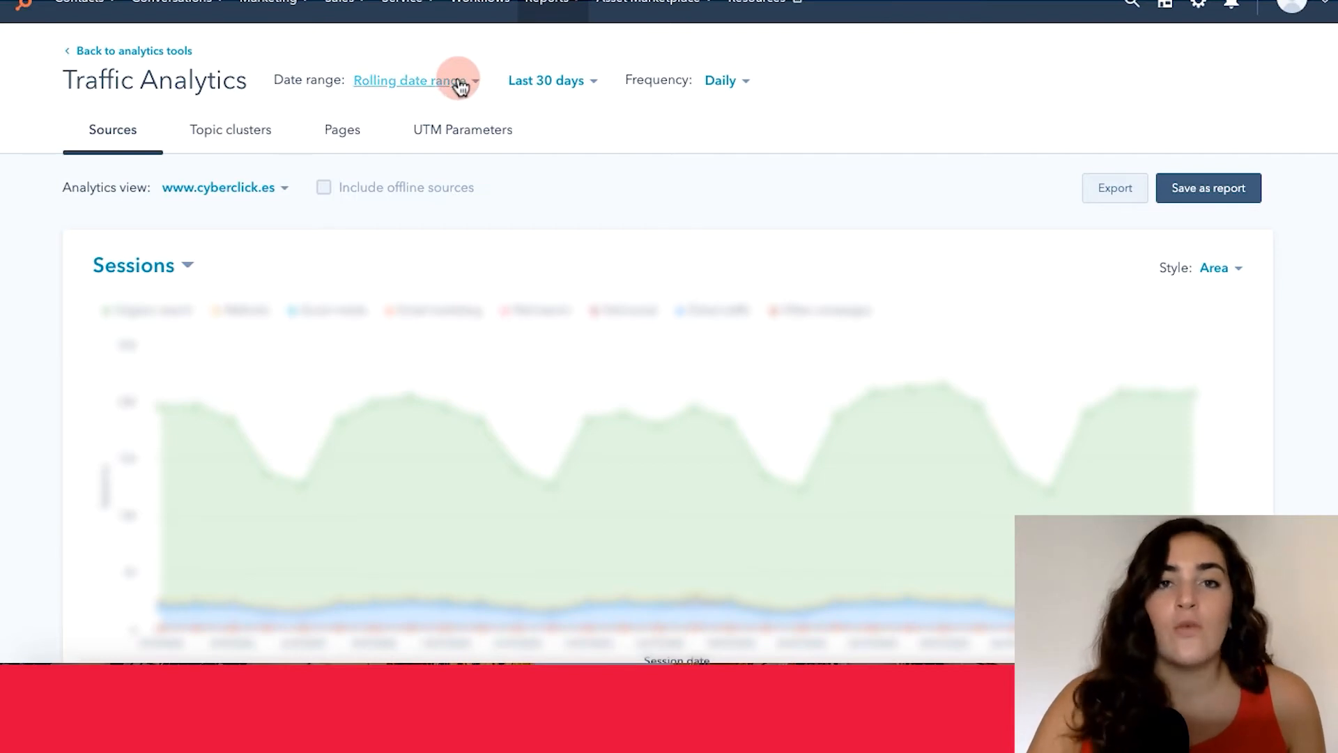
click(410, 81)
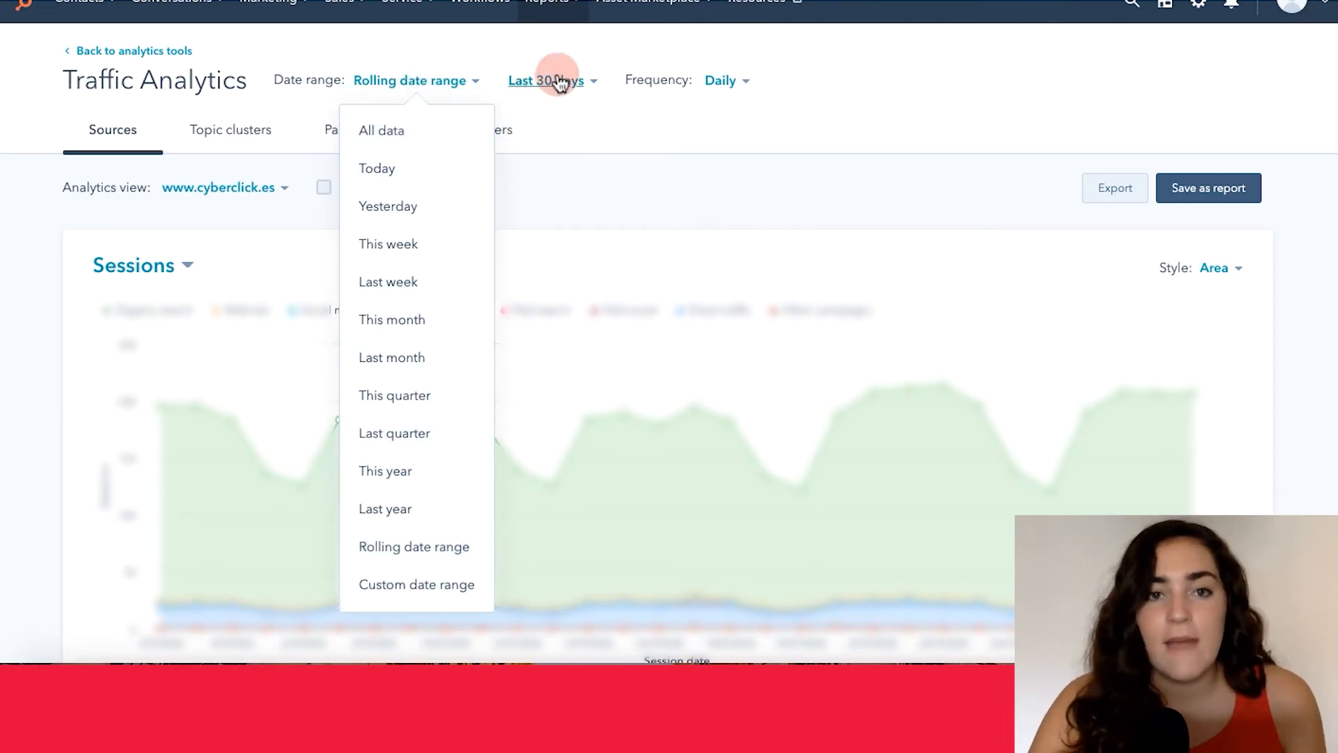
click(547, 79)
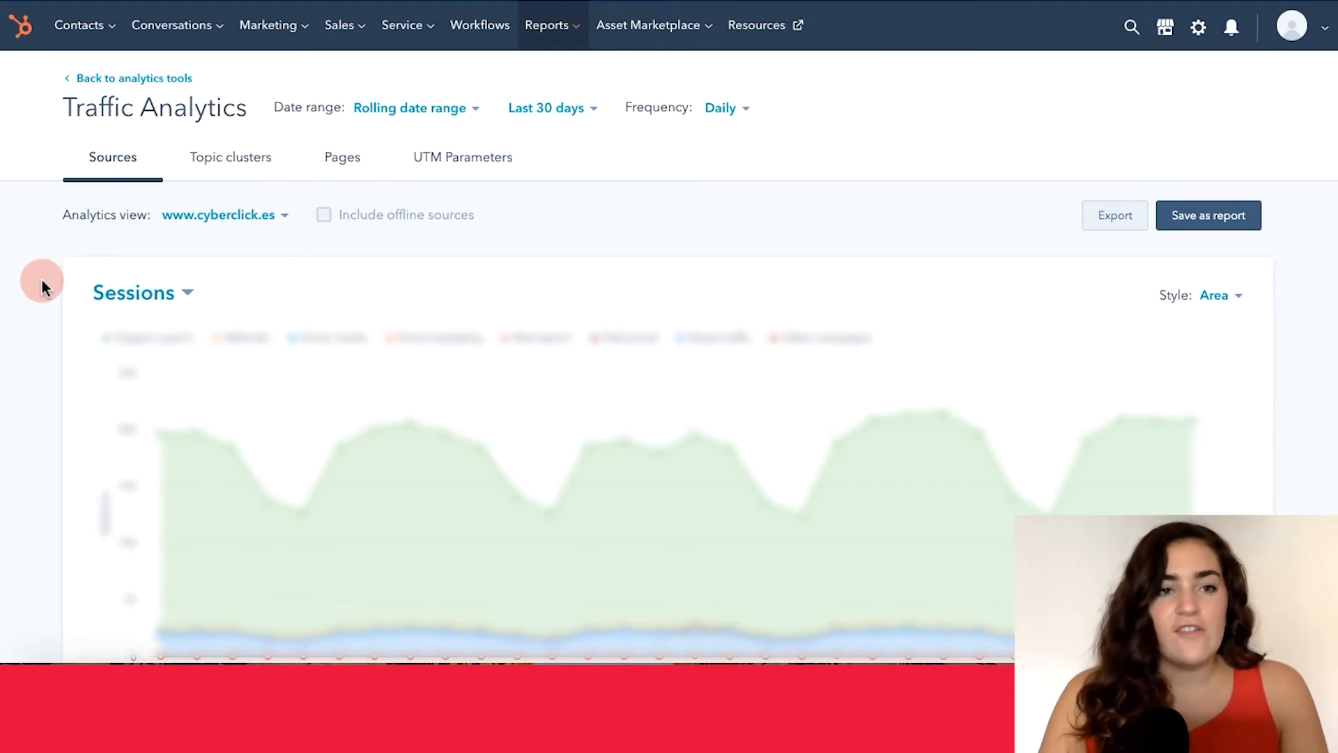
mouse_move(71, 280)
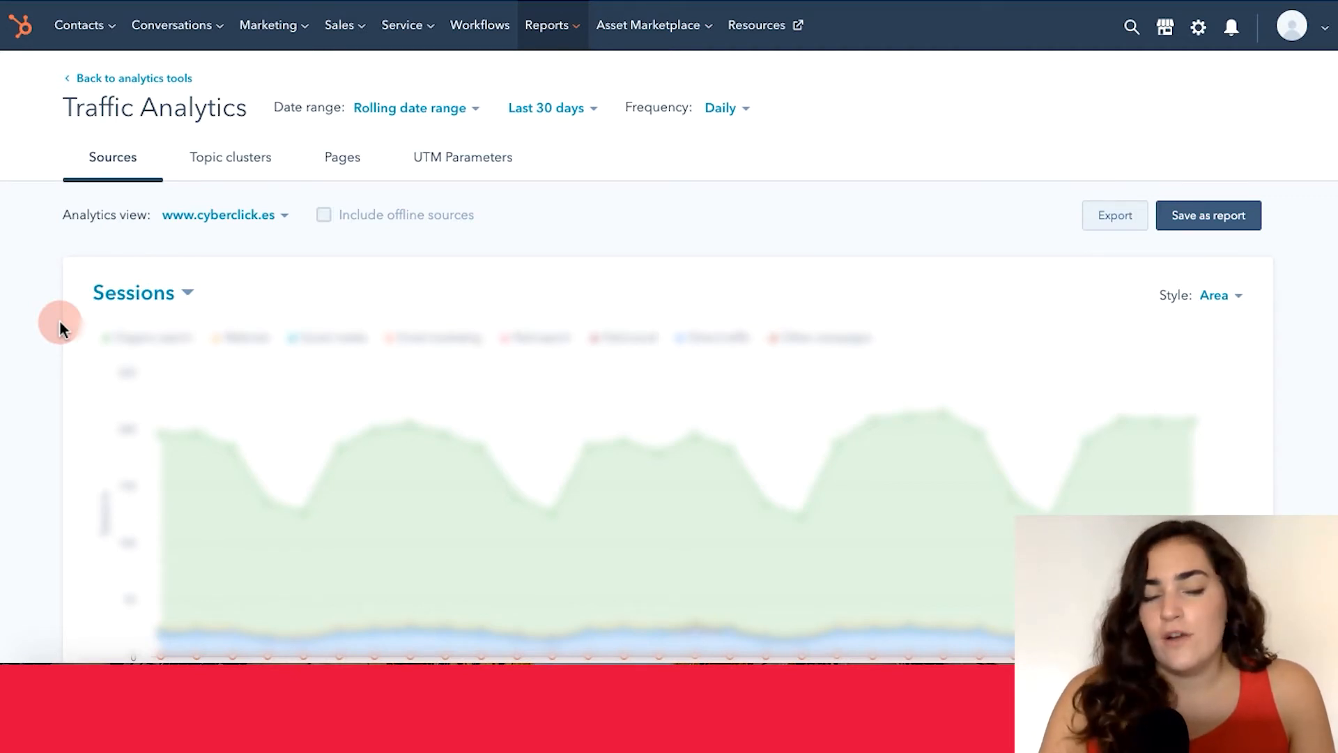
Scroll past the Sessions chart to the All sources table of sessions, contacts and customers
click(134, 293)
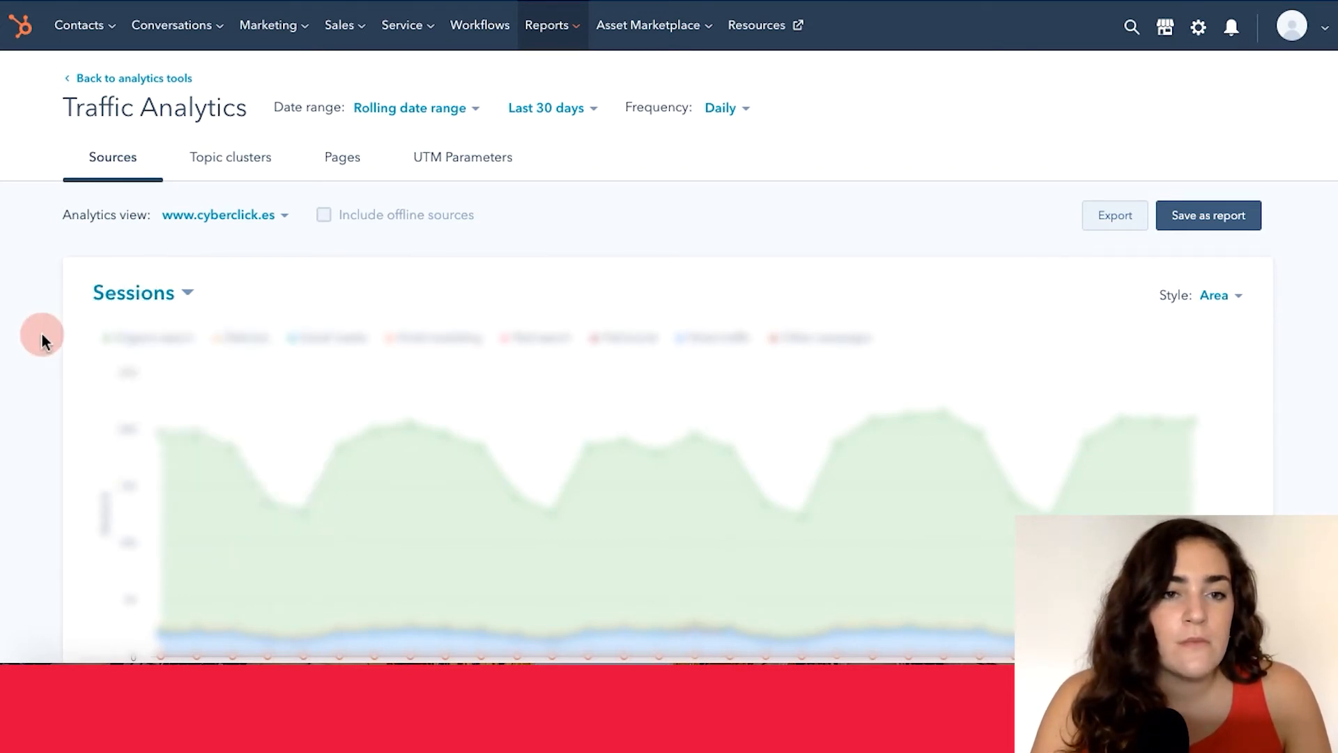
scroll(down, 3)
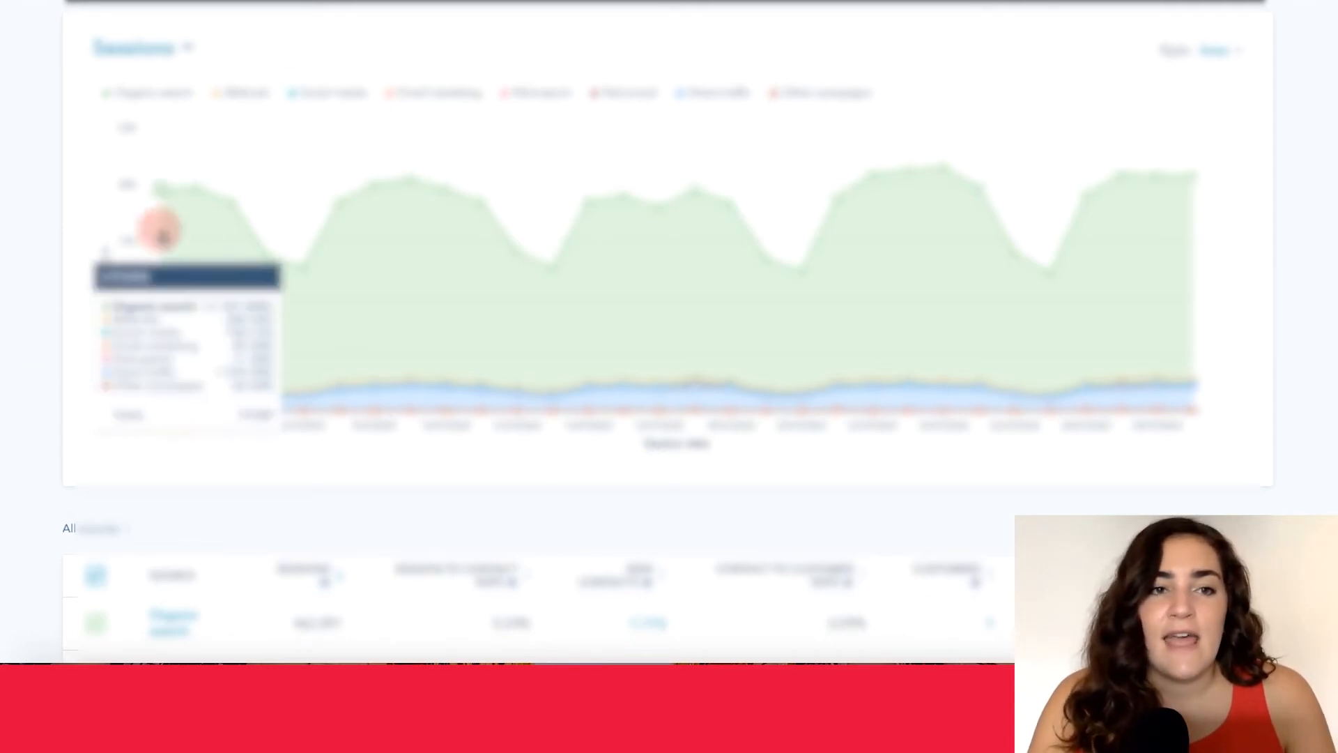
scroll(down, 3)
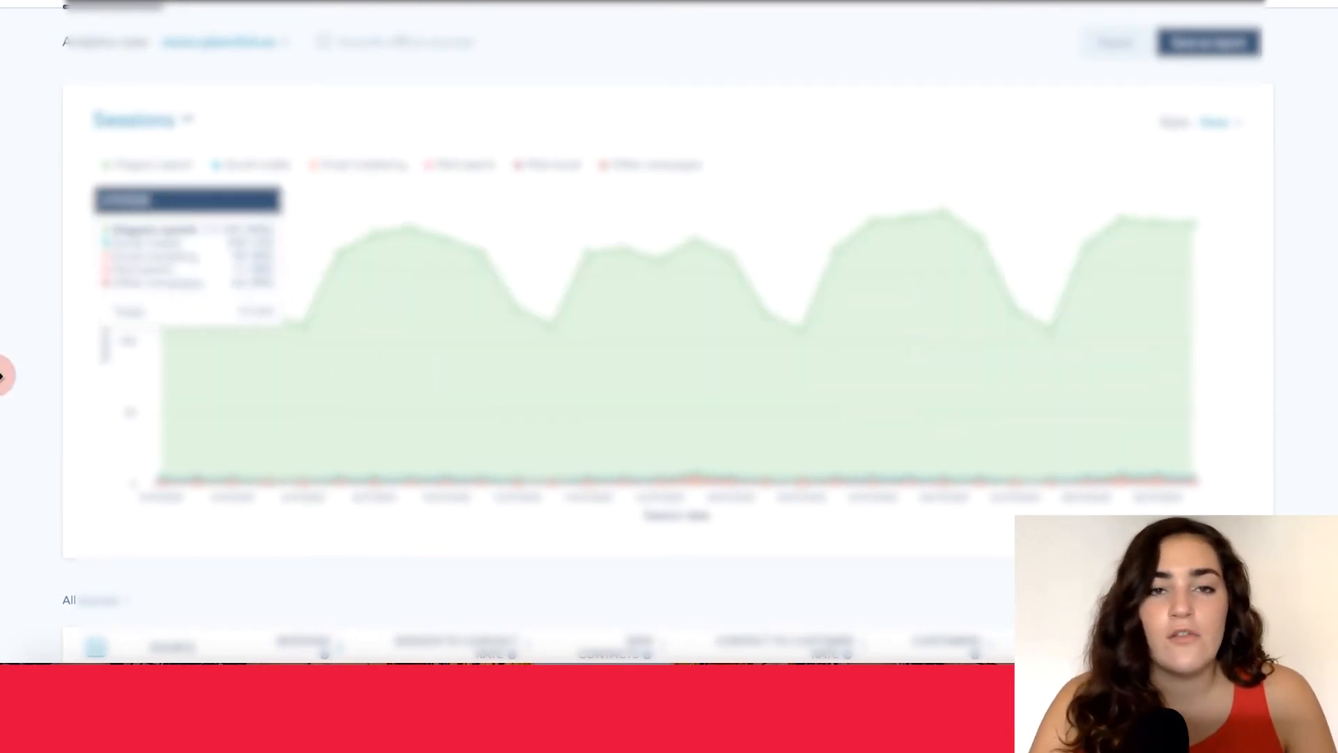
scroll(down, 3)
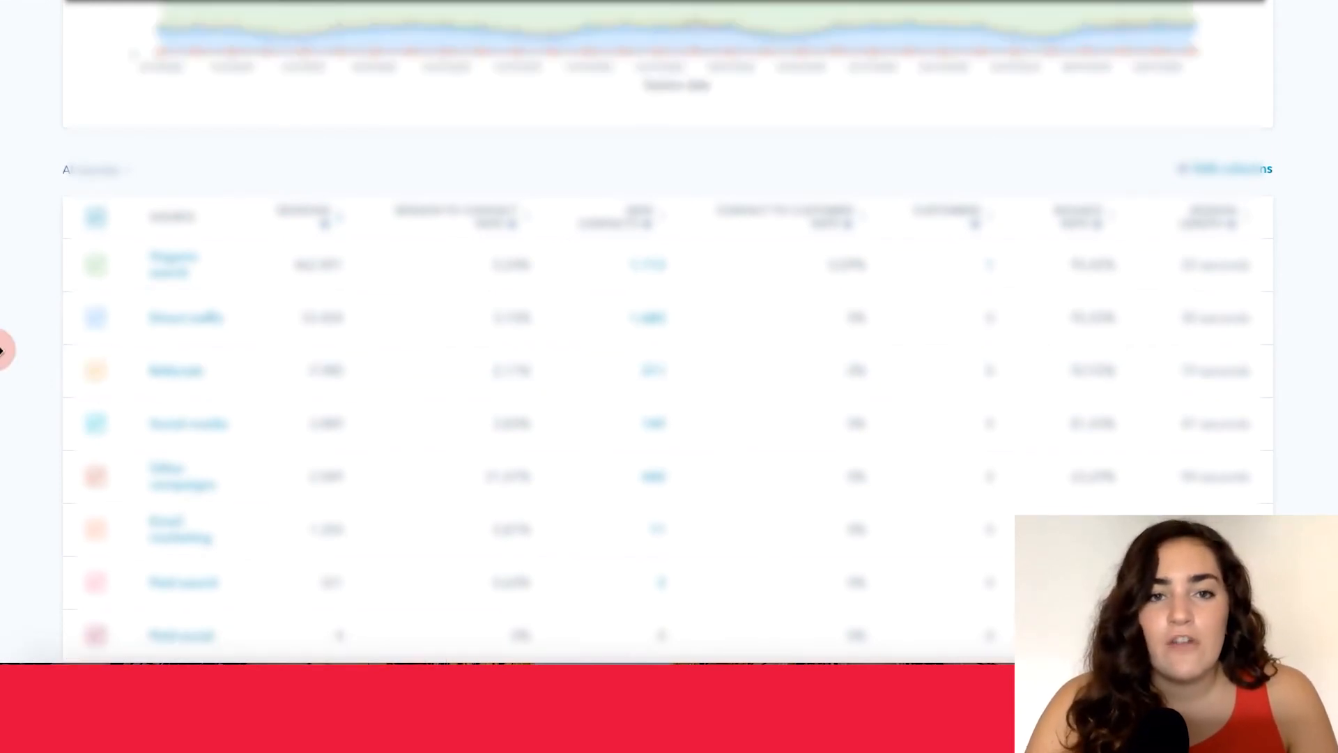
scroll(down, 3)
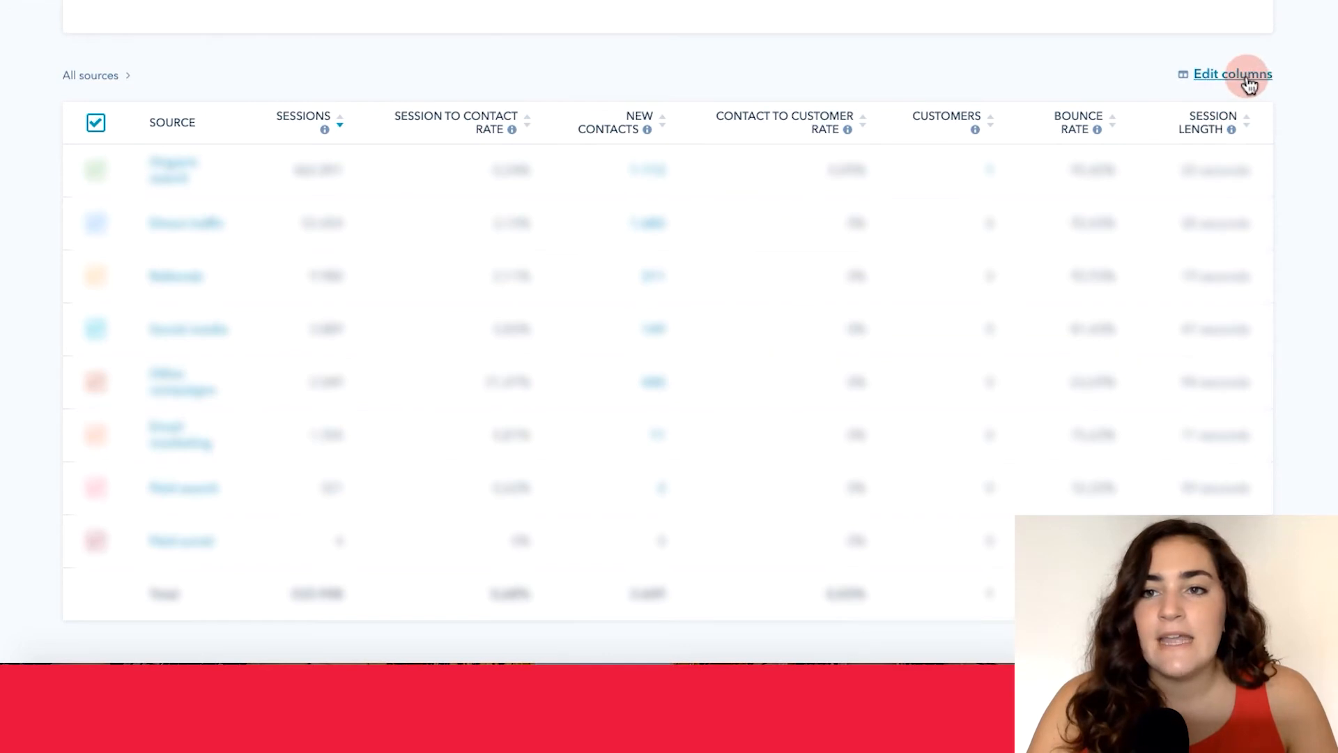
click(1231, 74)
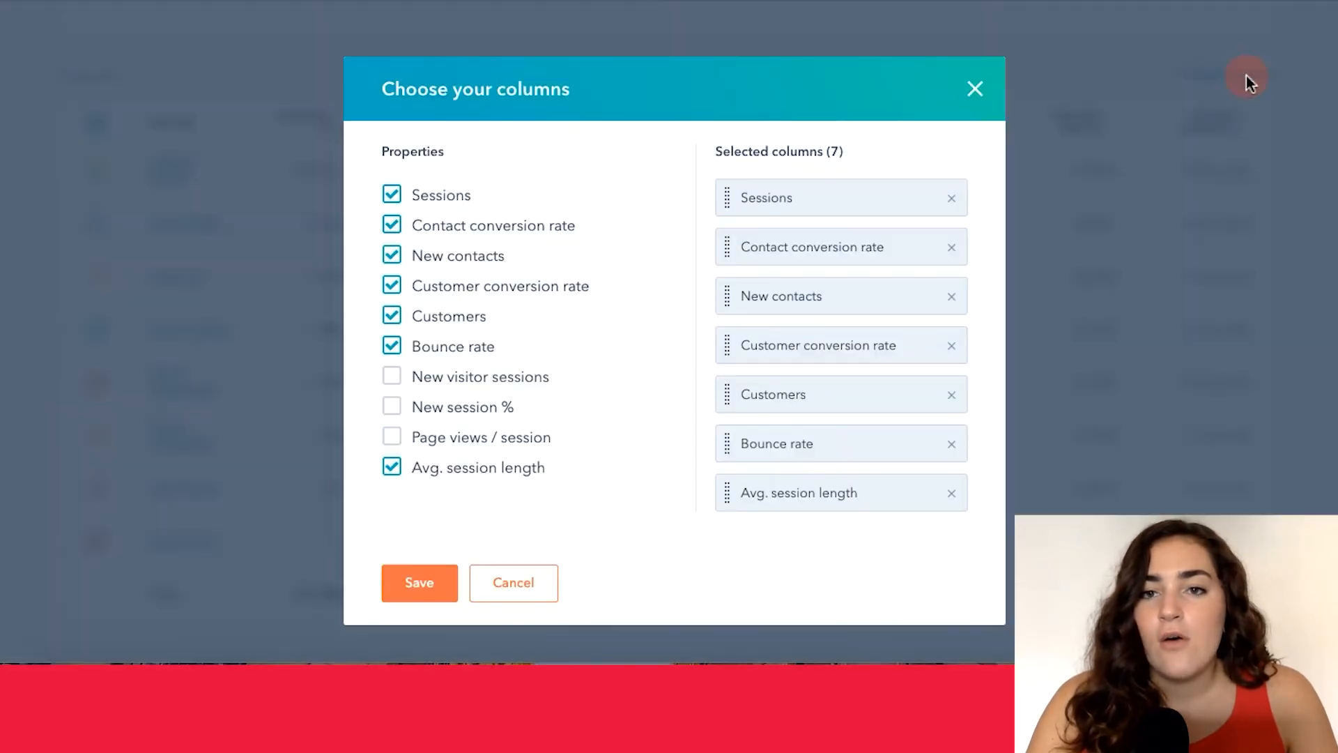
mouse_move(547, 377)
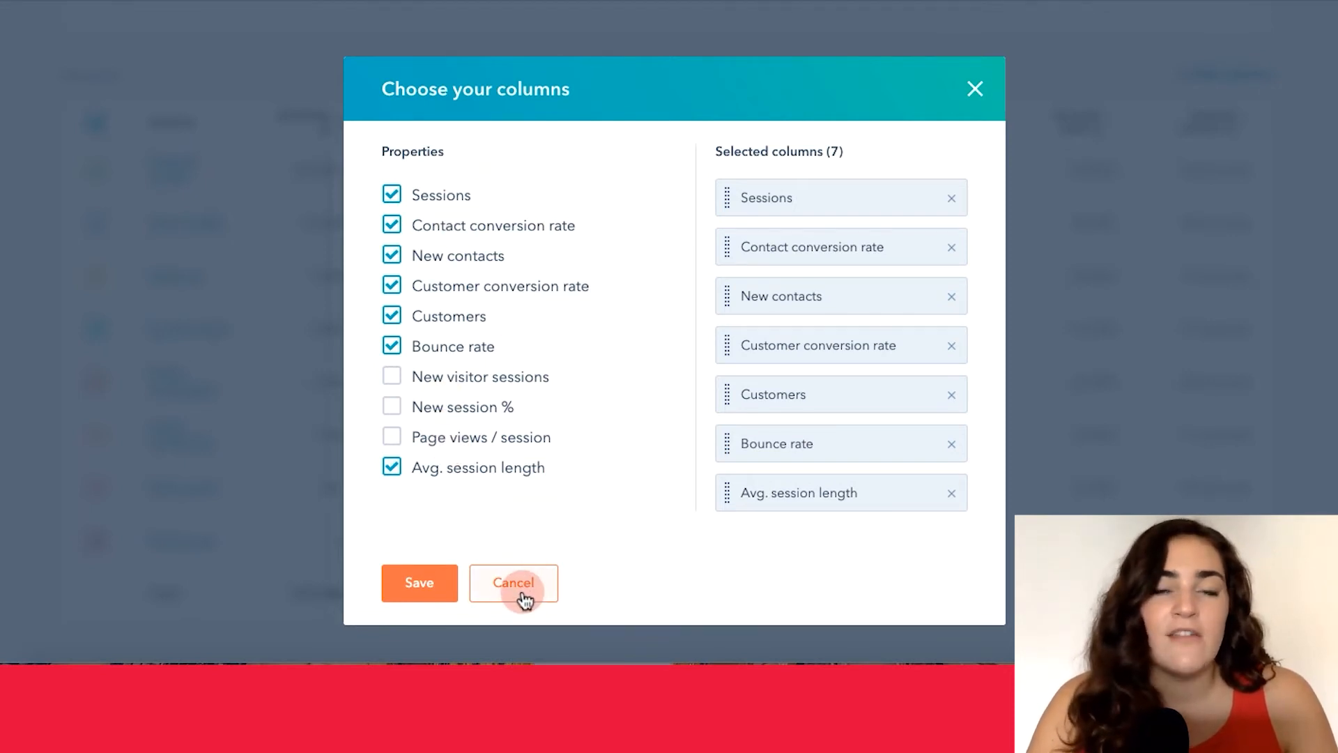
click(513, 582)
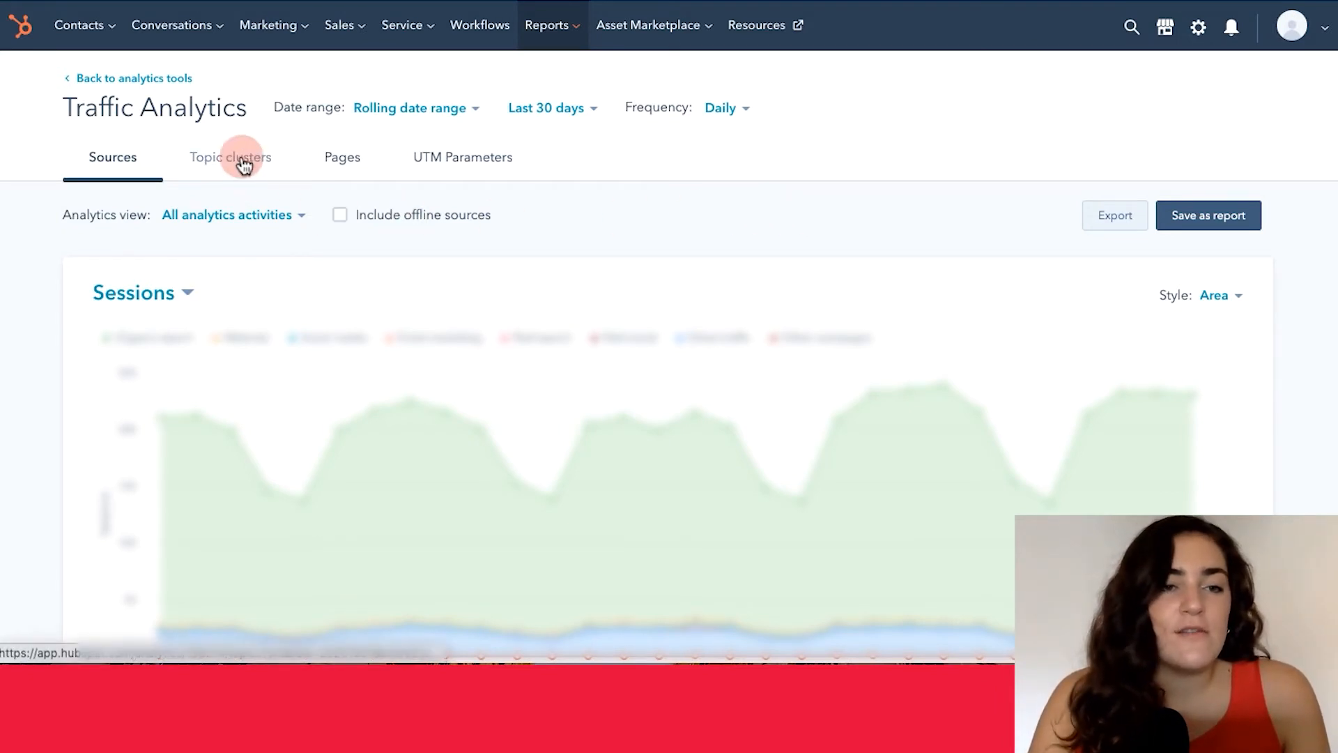
click(230, 158)
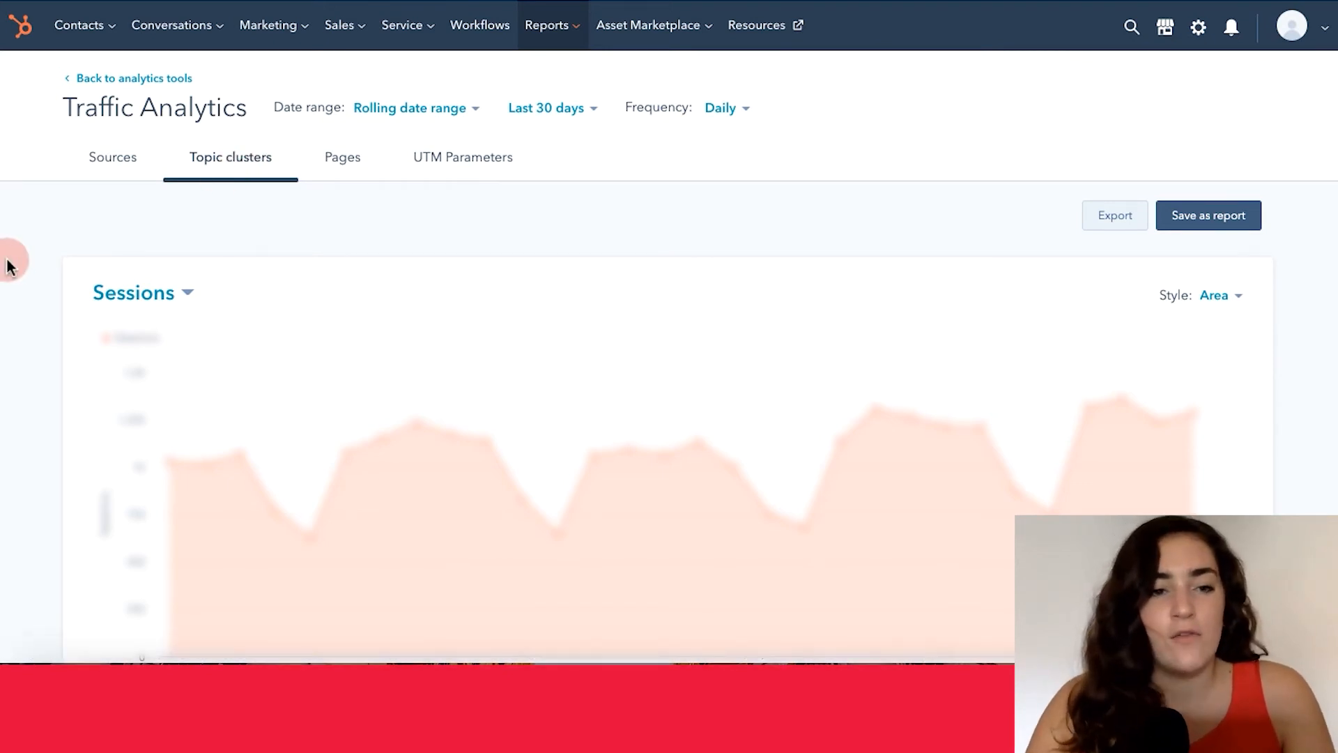
scroll(down, 3)
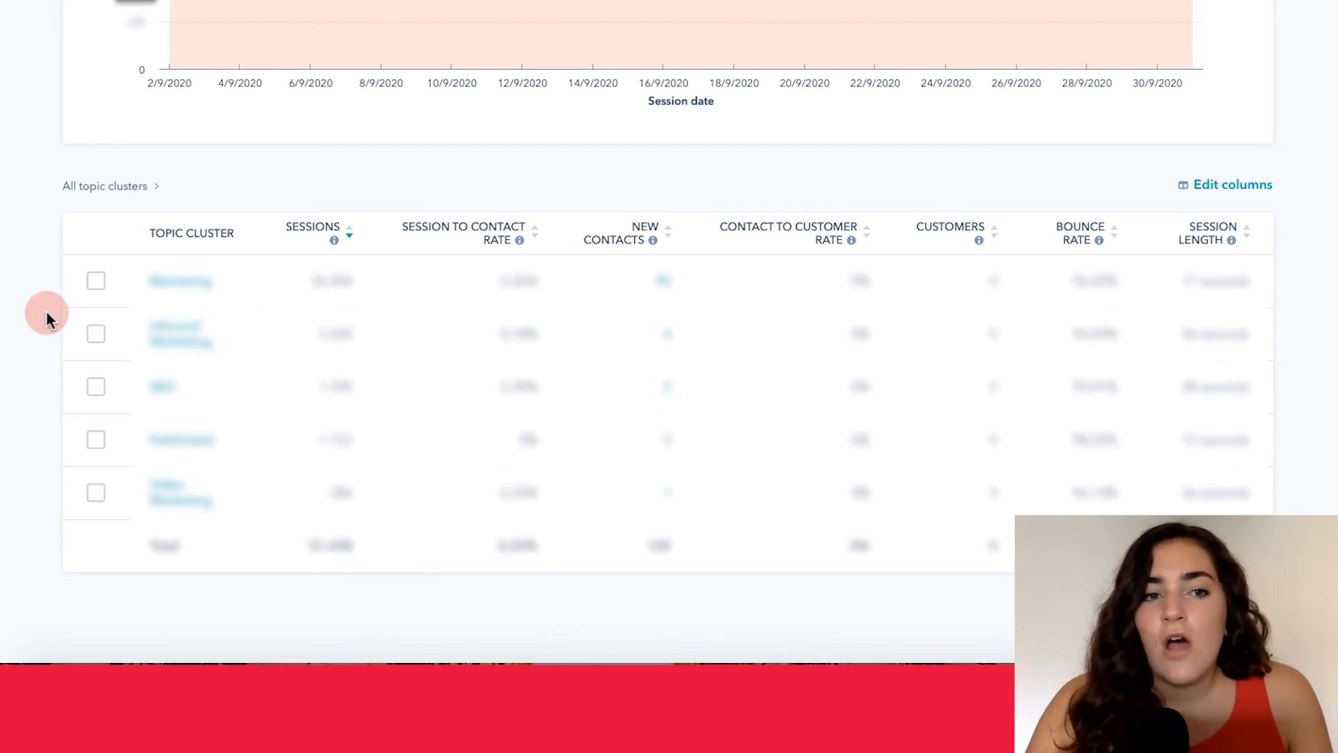
scroll(up, 3)
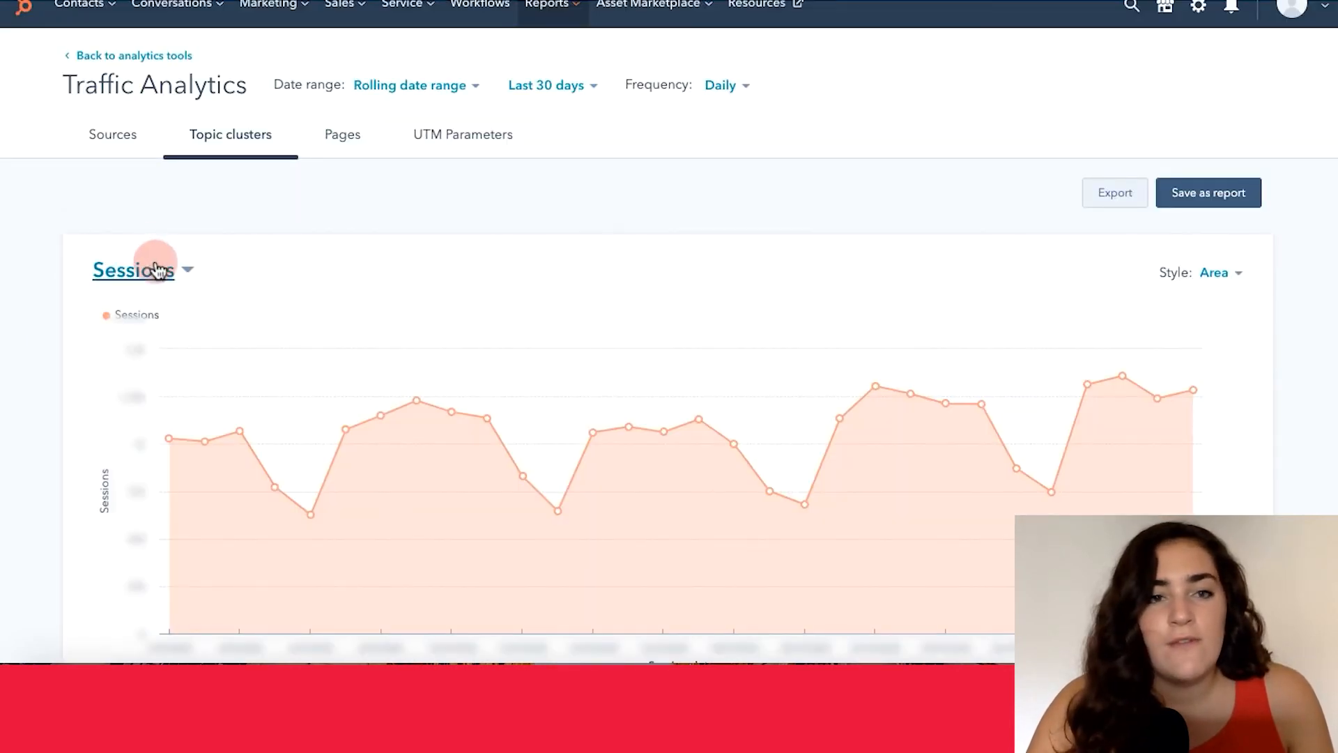
click(142, 269)
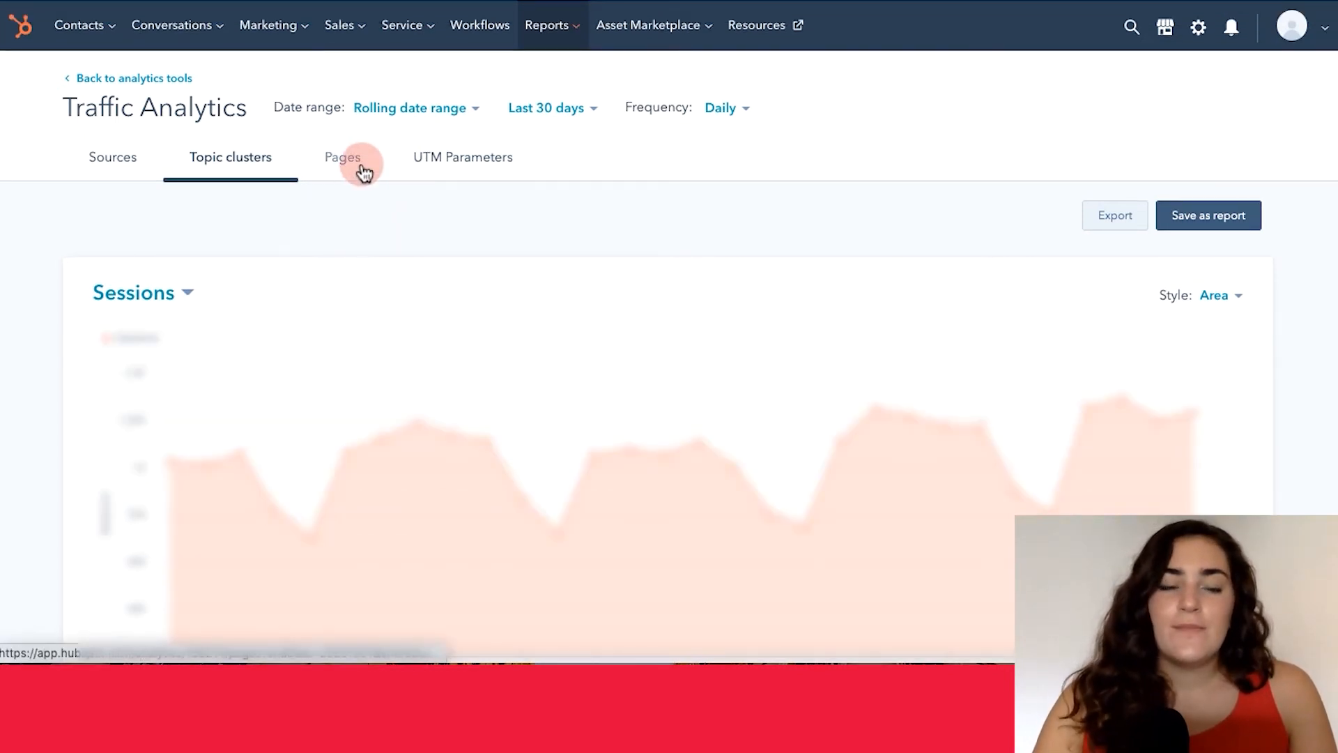
Switch to the Pages report and review the Page views chart and per-page table
click(343, 157)
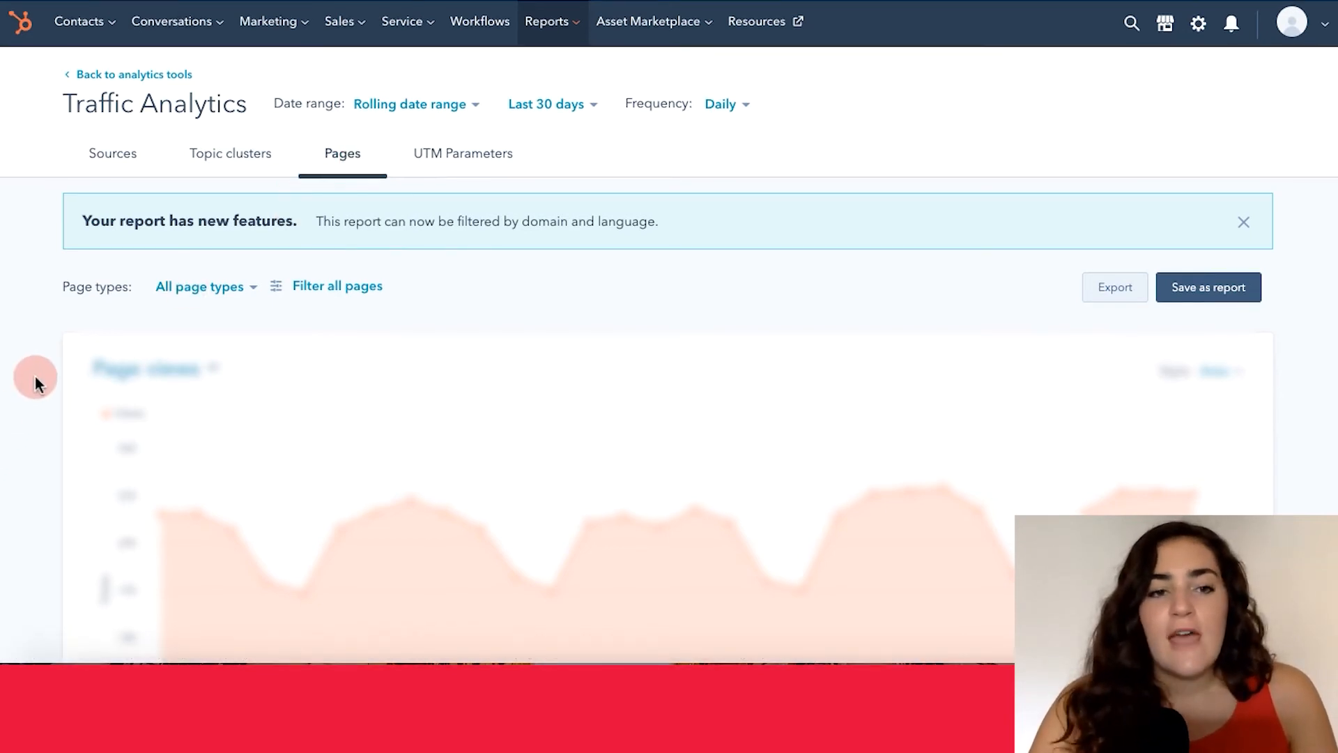
scroll(down, 3)
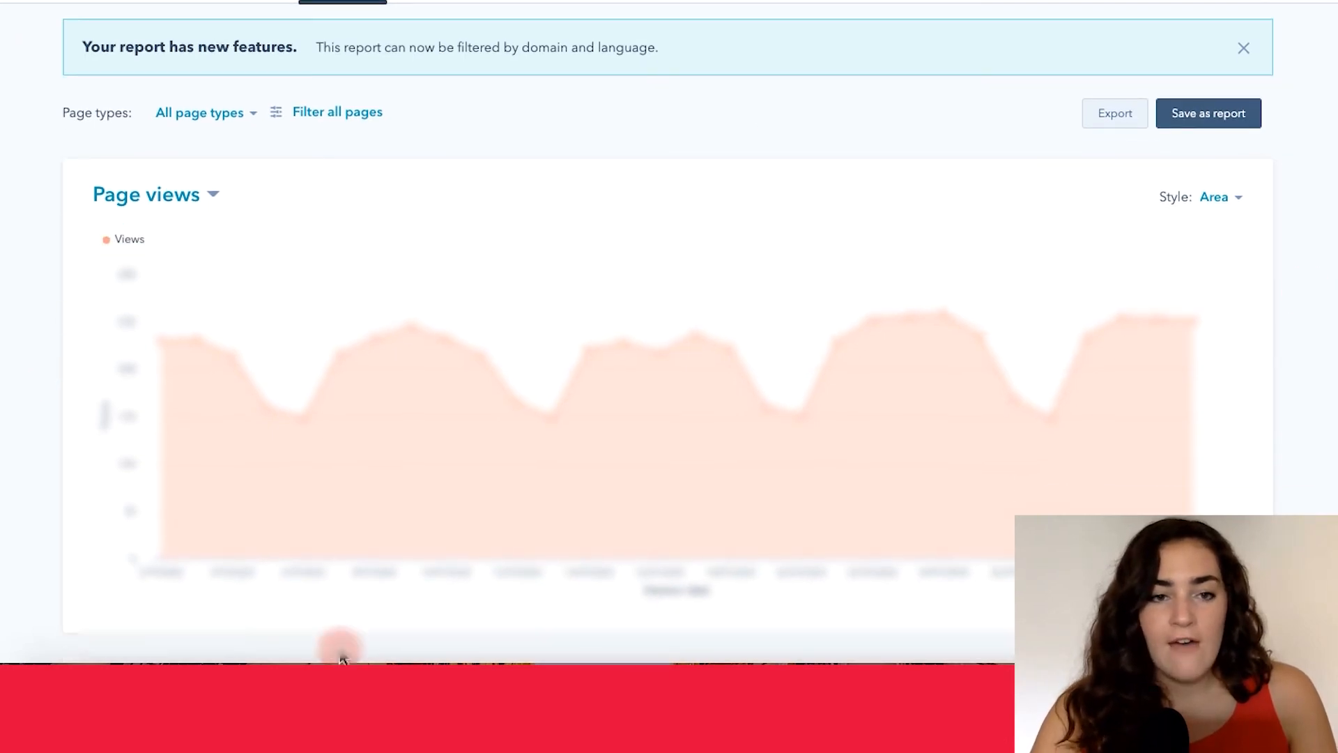
scroll(down, 3)
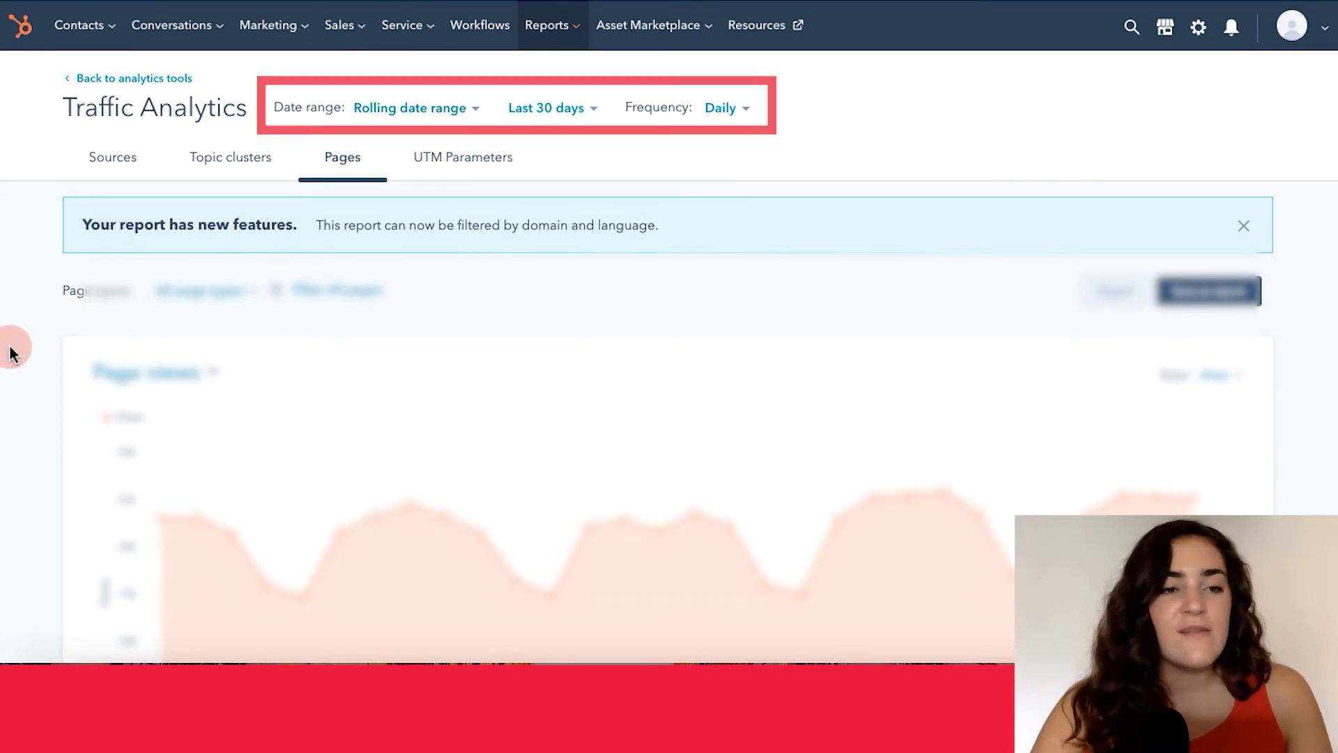
scroll(down, 3)
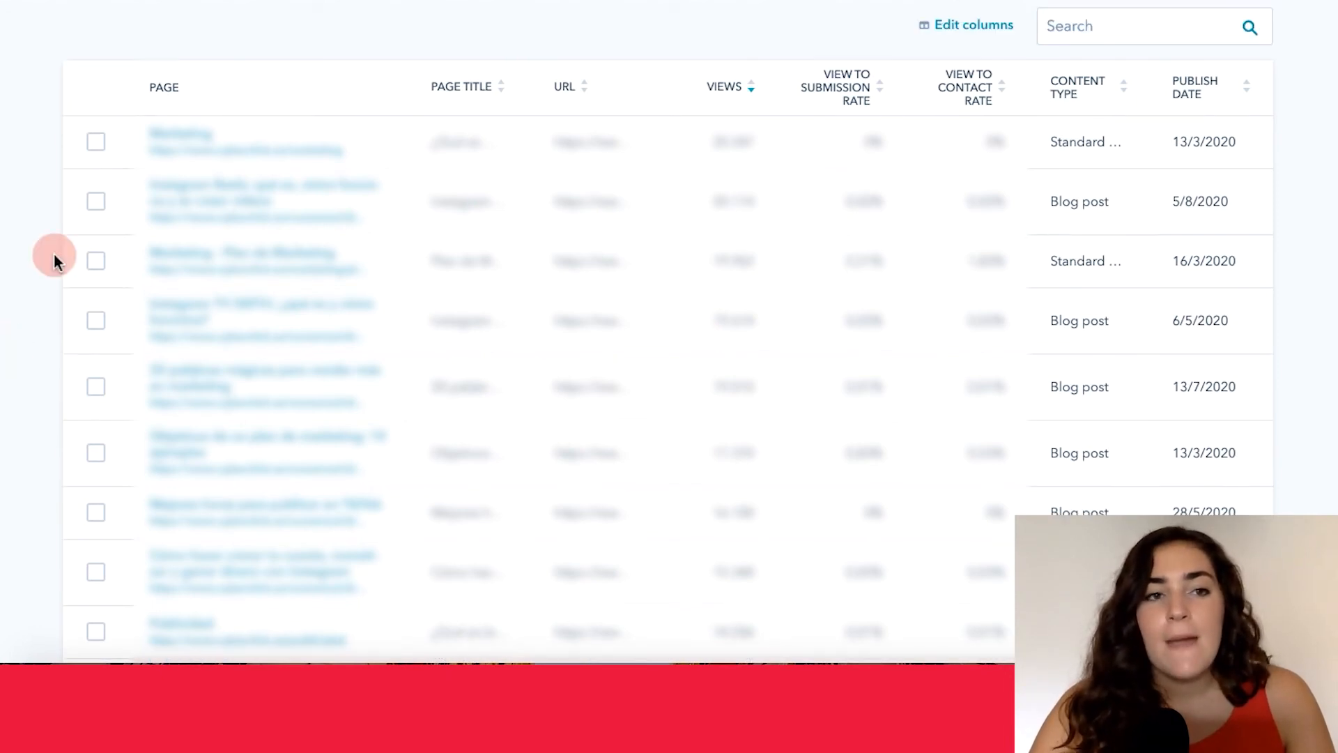
mouse_move(885, 78)
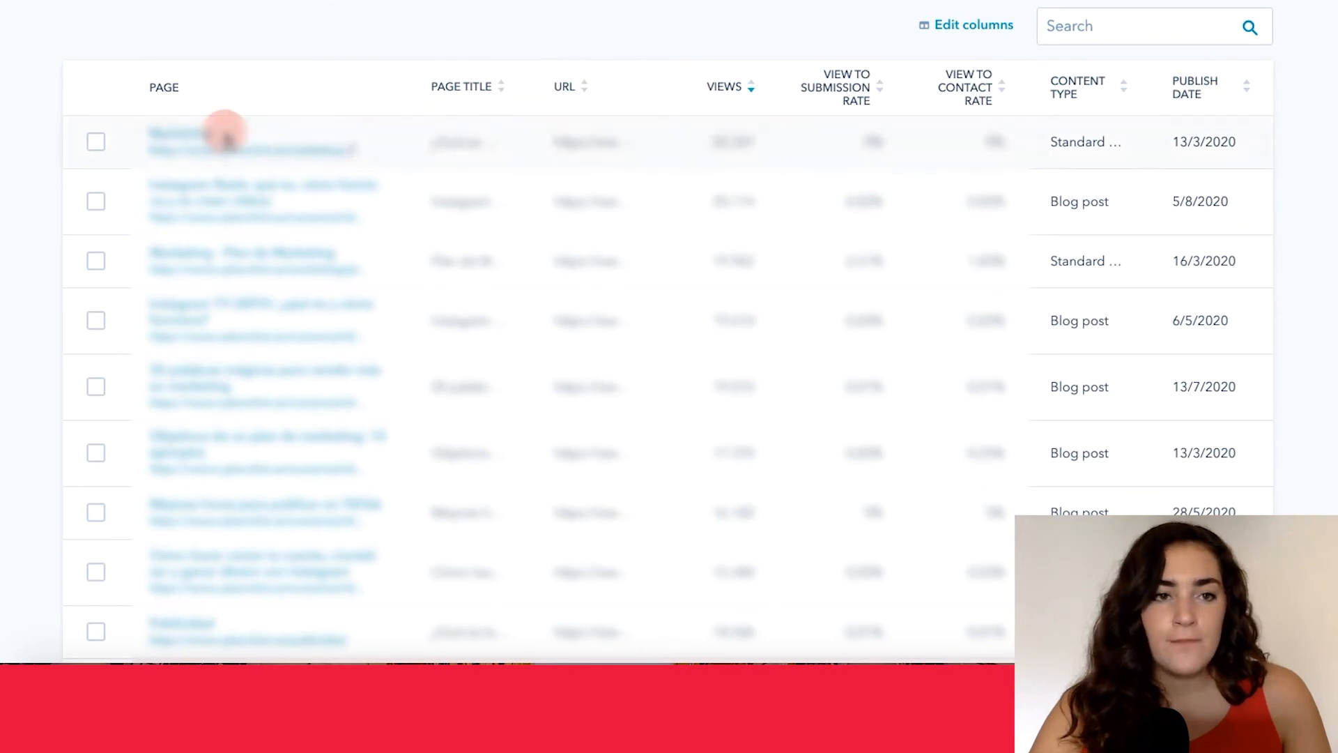
mouse_move(25, 56)
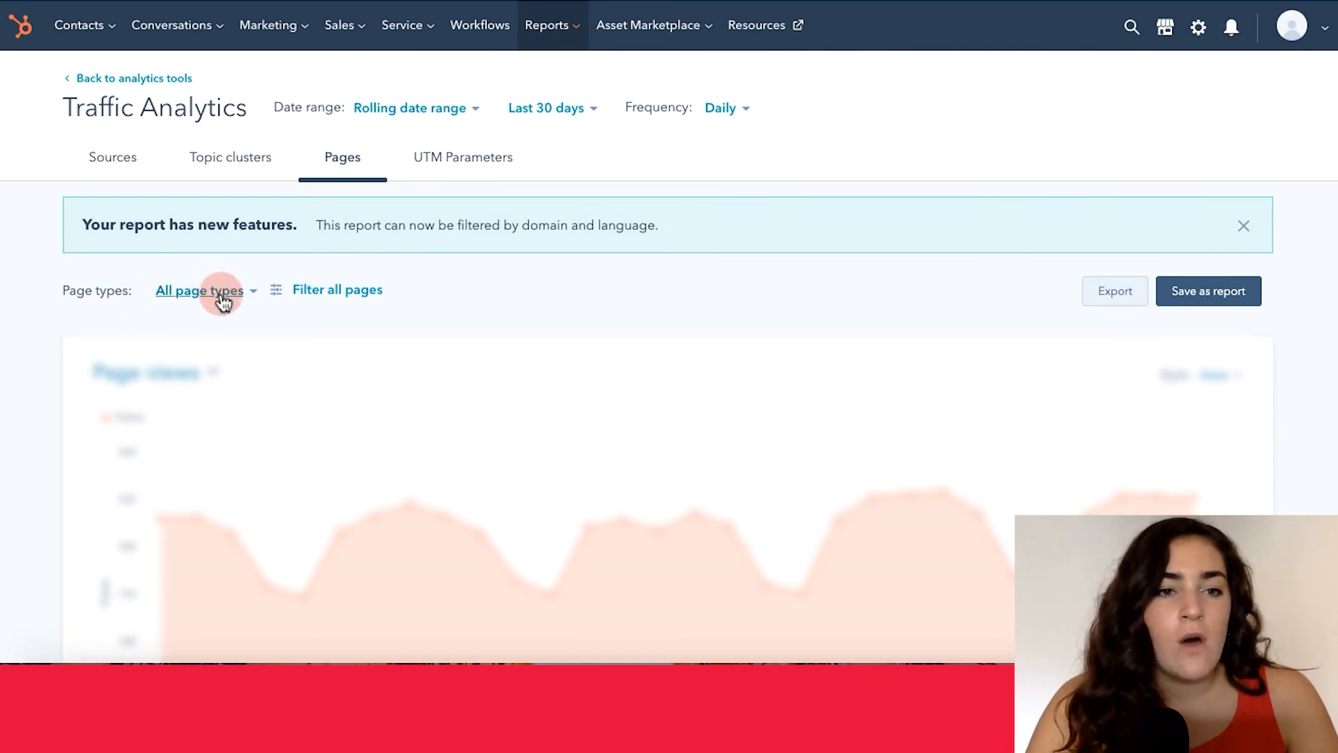
click(199, 290)
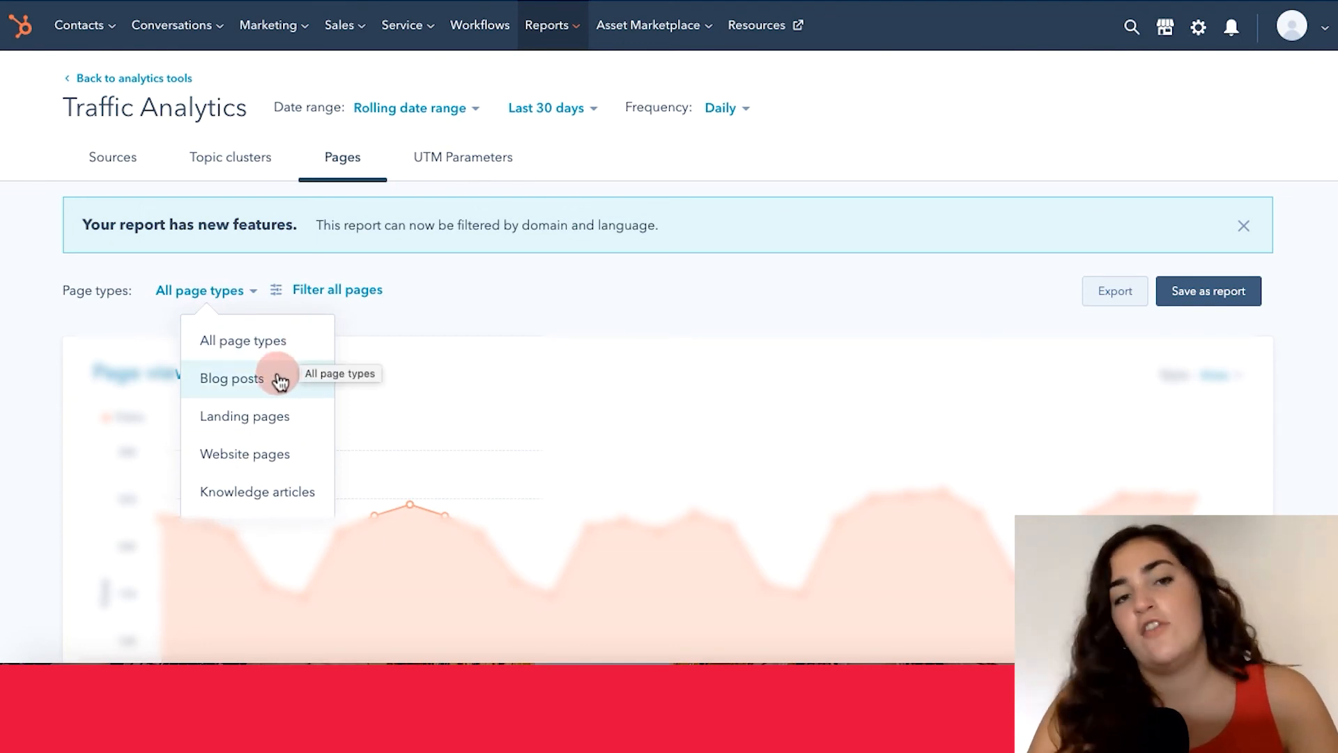
mouse_move(282, 378)
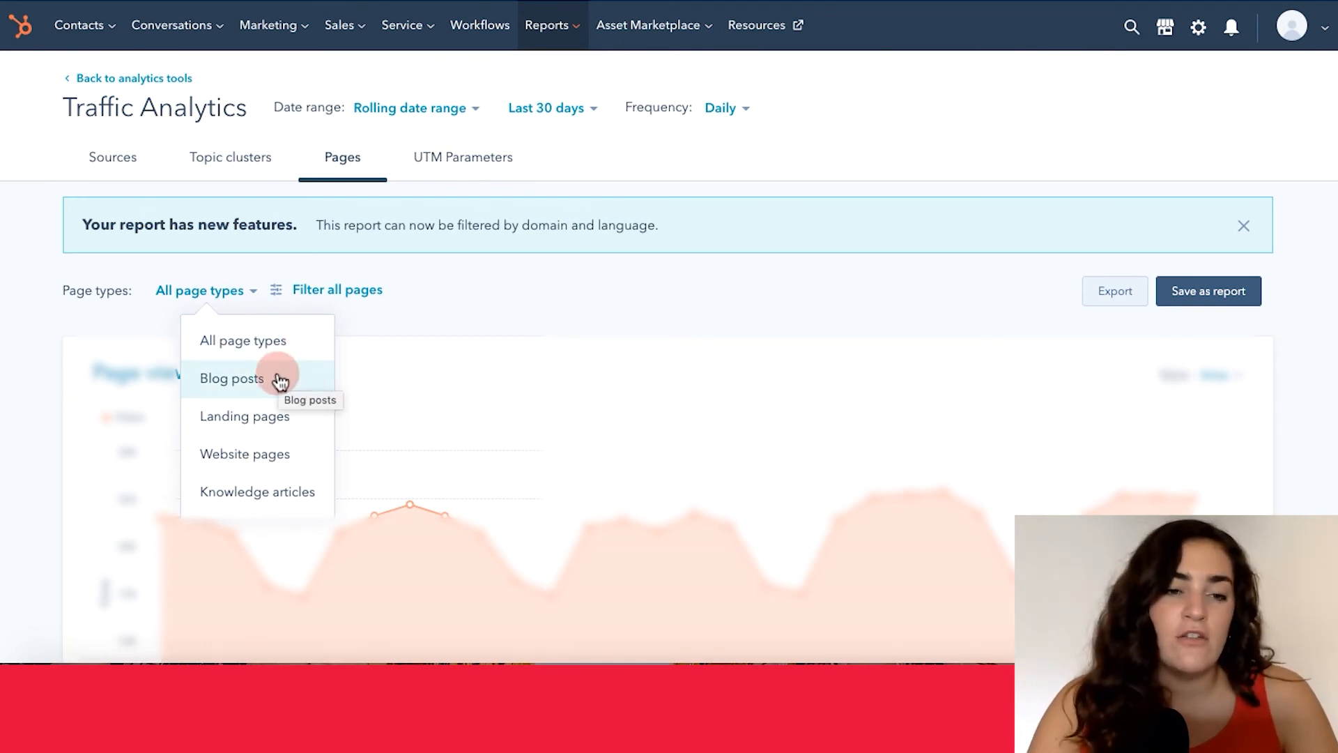
mouse_move(246, 417)
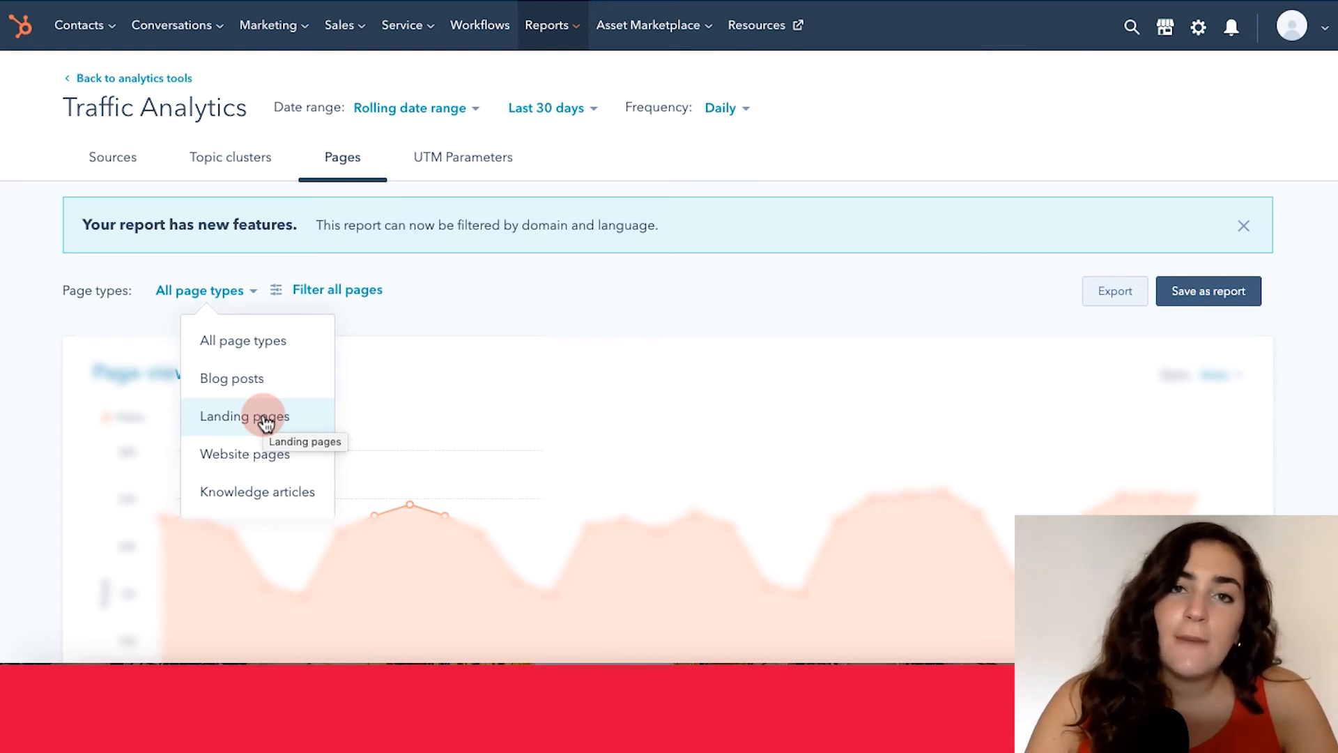
mouse_move(245, 453)
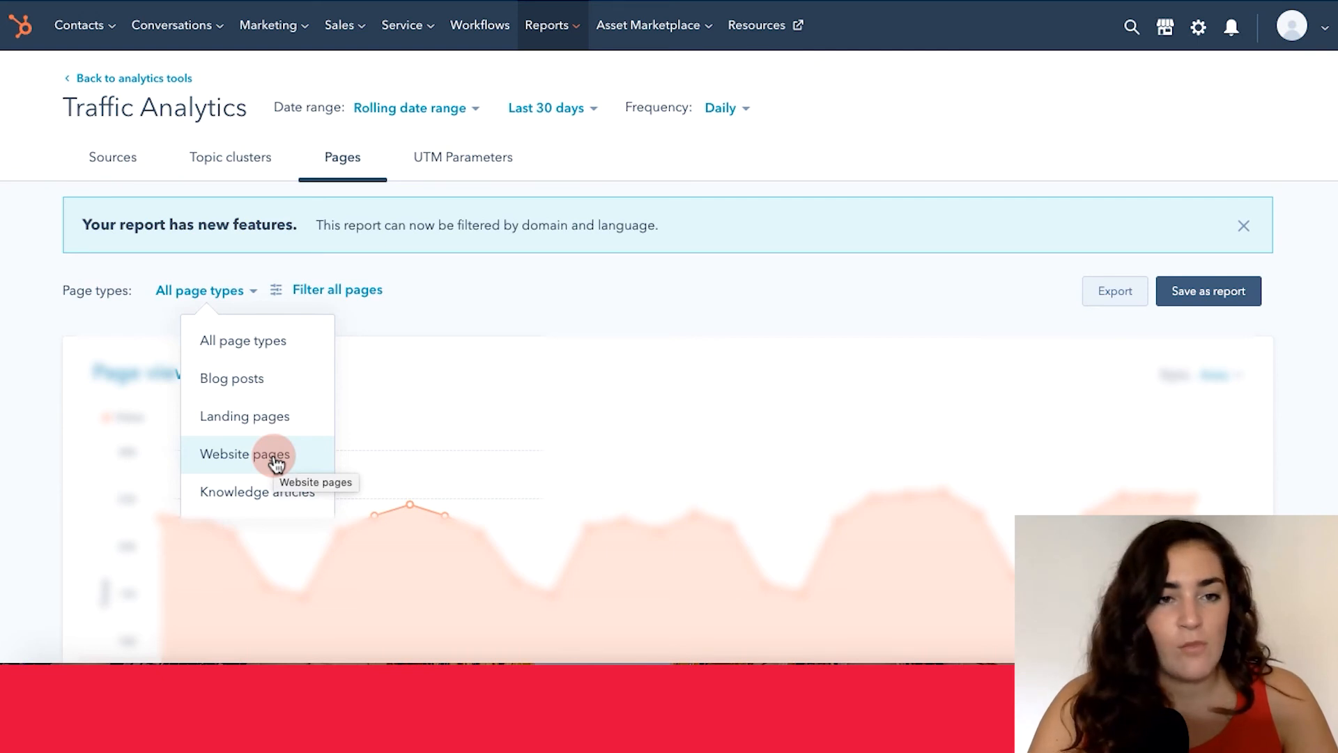
click(337, 290)
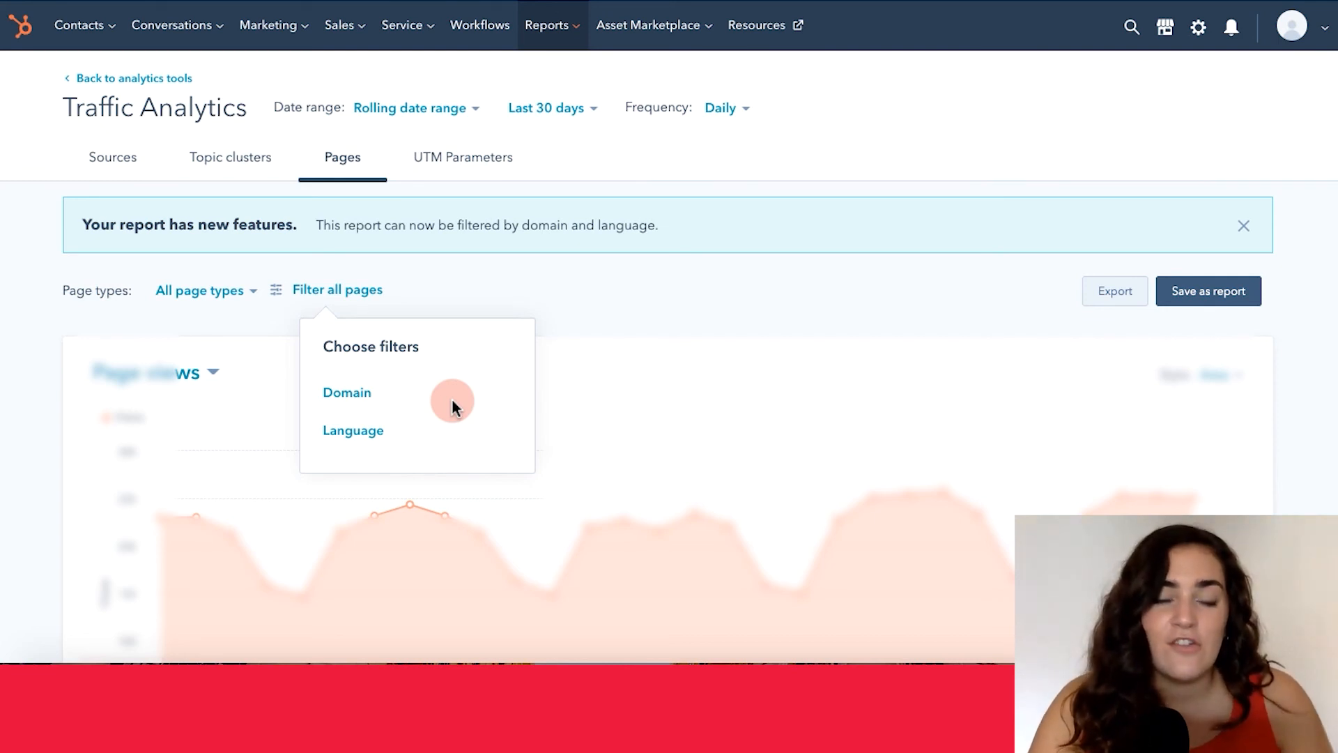
Move from the domain-filtered Pages report to the UTM Parameters report grouped by campaign
scroll(down, 3)
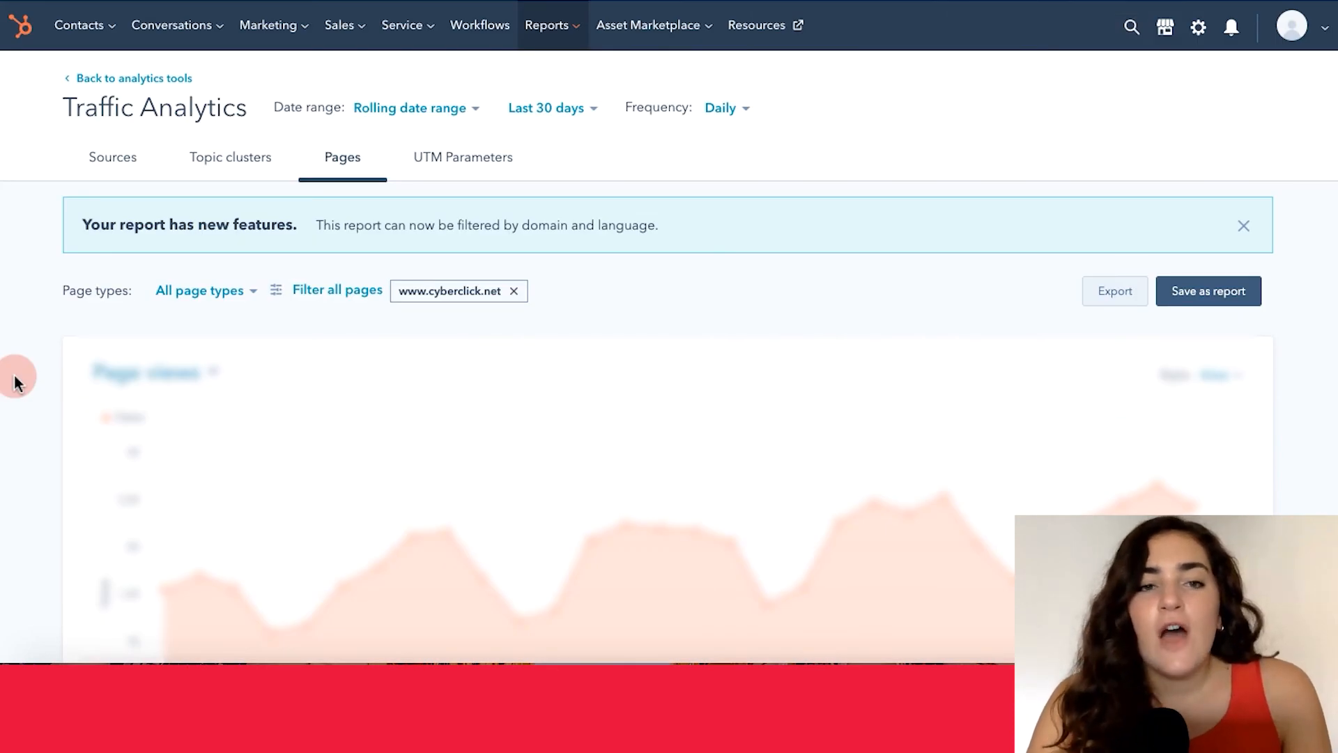
click(463, 157)
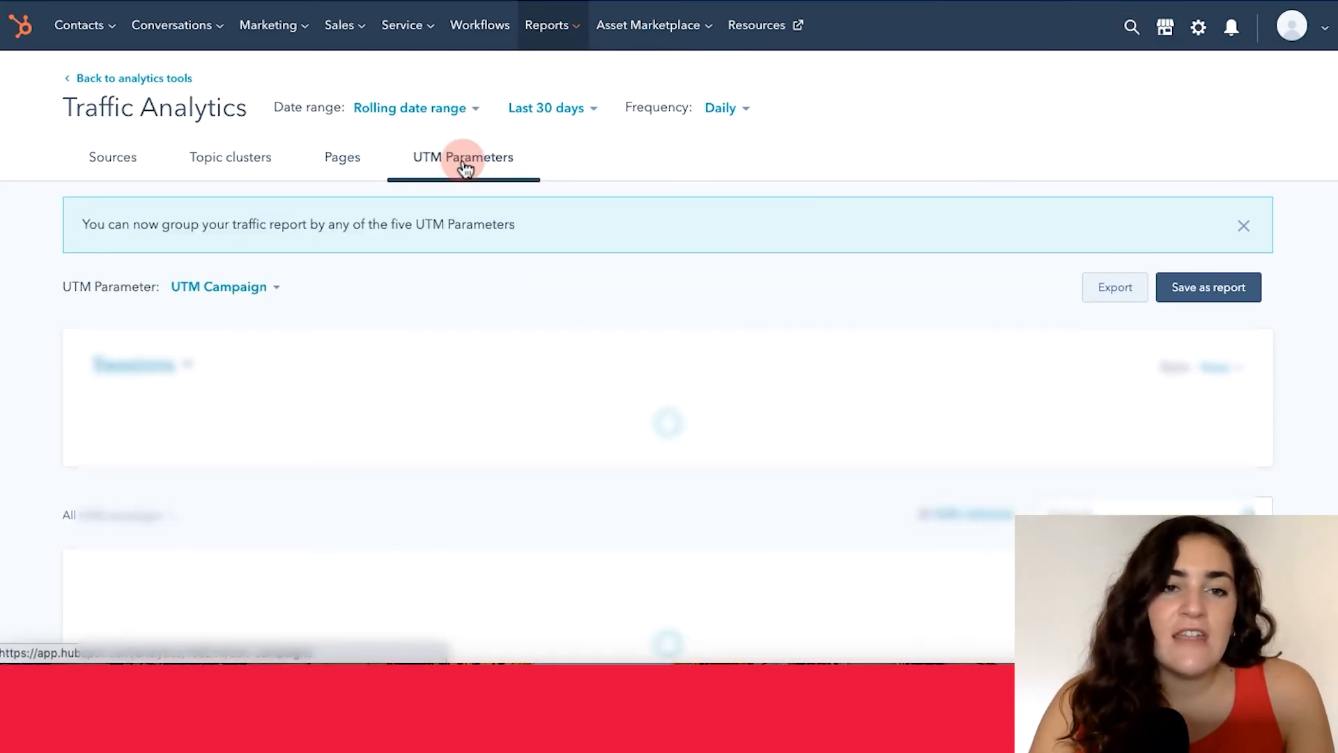